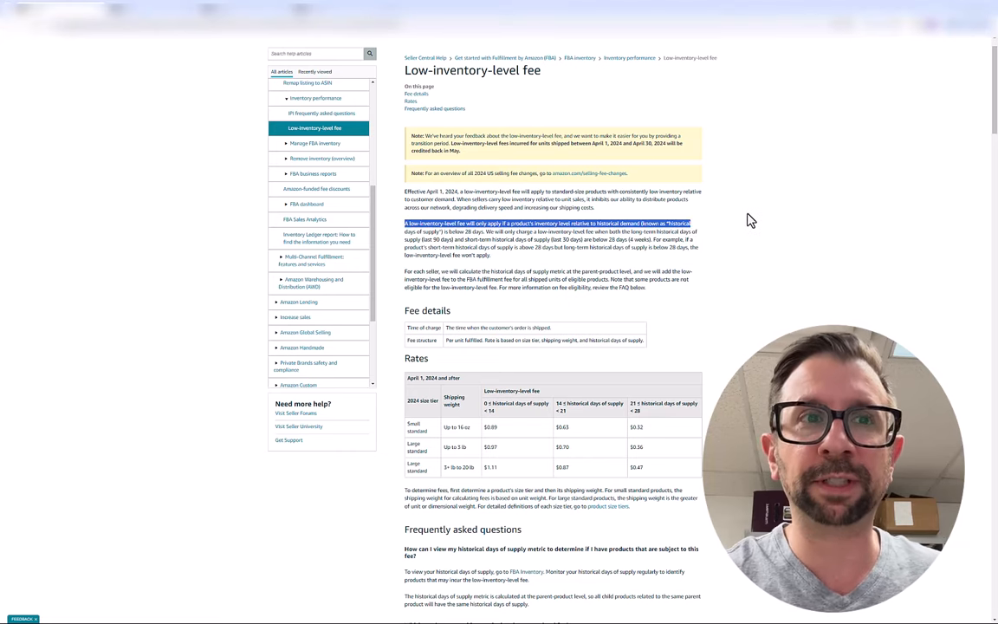
# Step: Scroll the low-inventory-level fee article down to its FAQ section and worked example
pyautogui.scroll(-3)
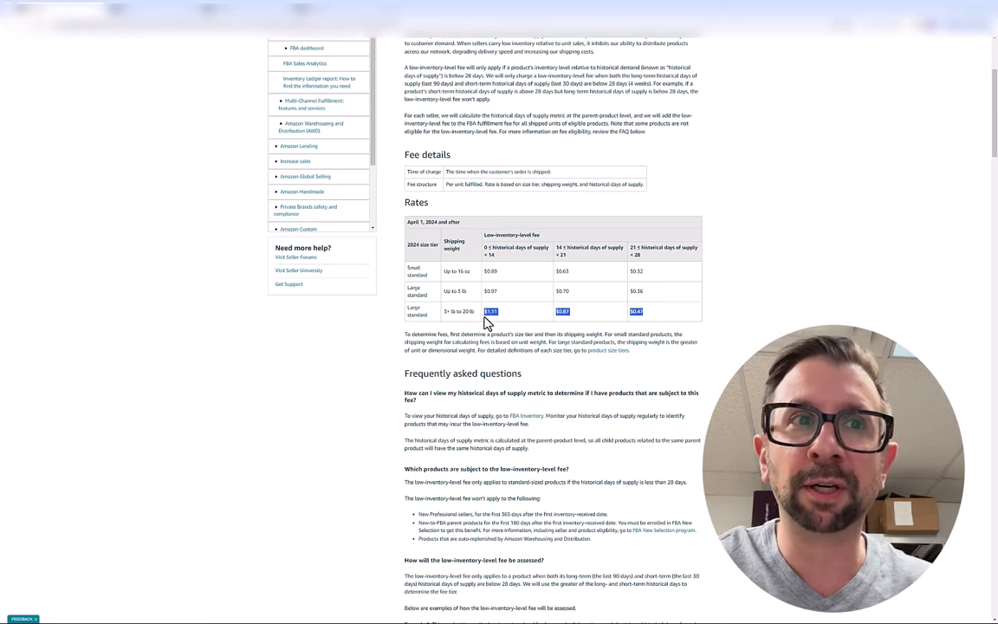
pyautogui.moveTo(533, 320)
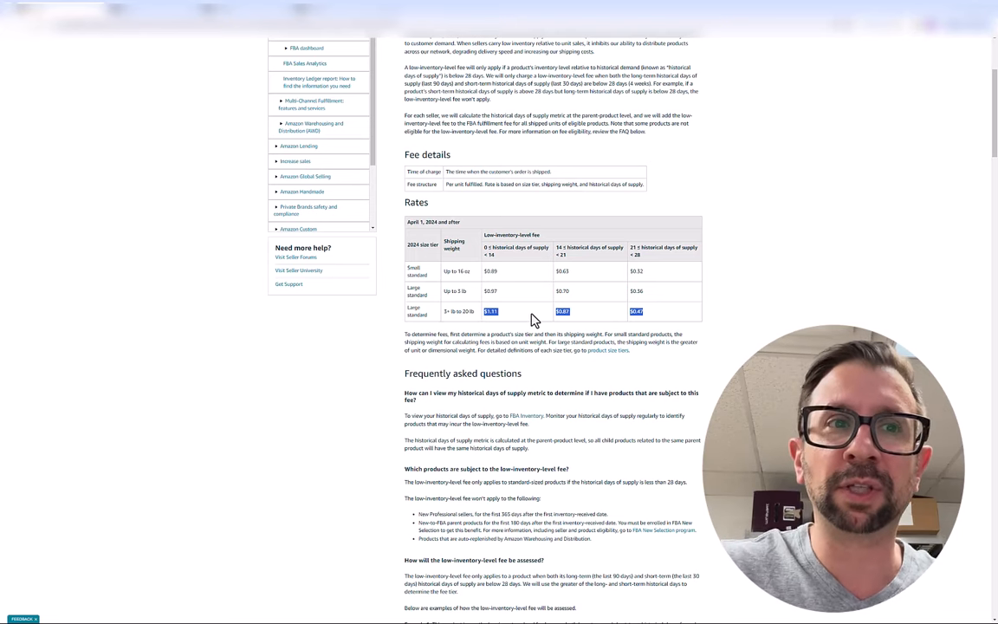
pyautogui.moveTo(553, 313)
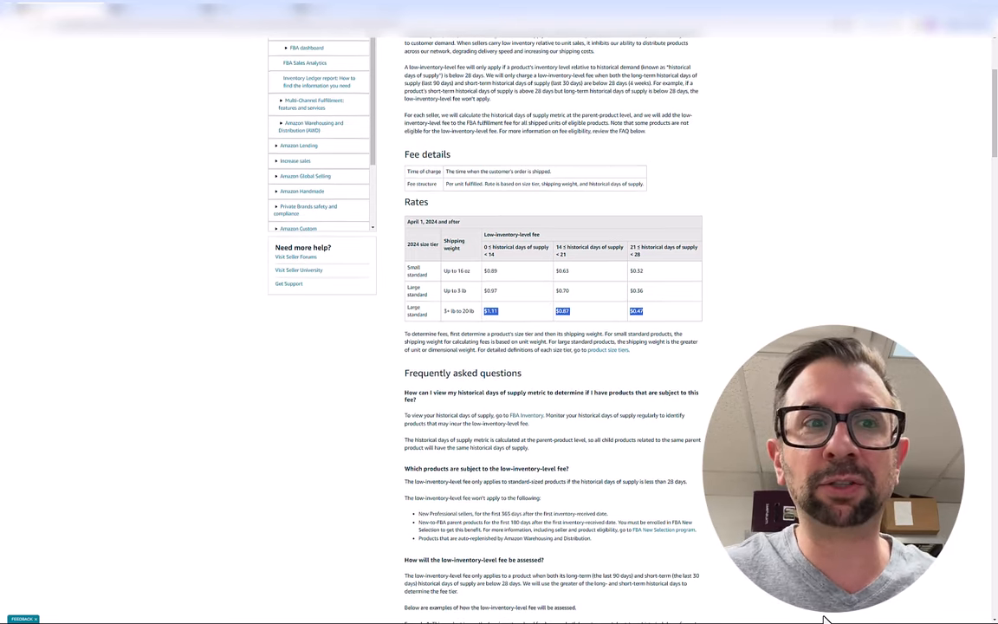
pyautogui.scroll(-3)
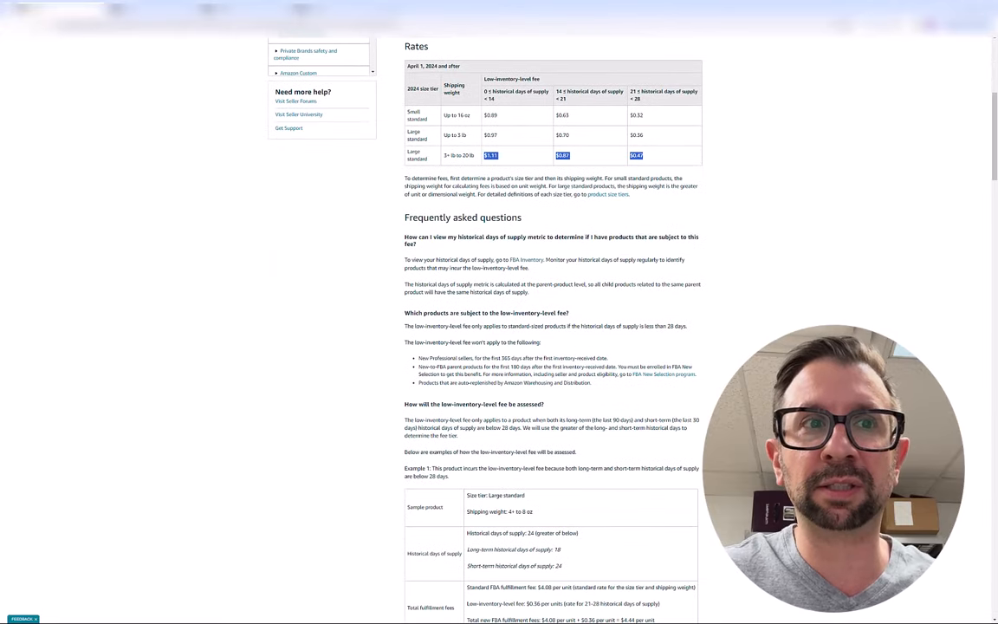
pyautogui.moveTo(456, 356)
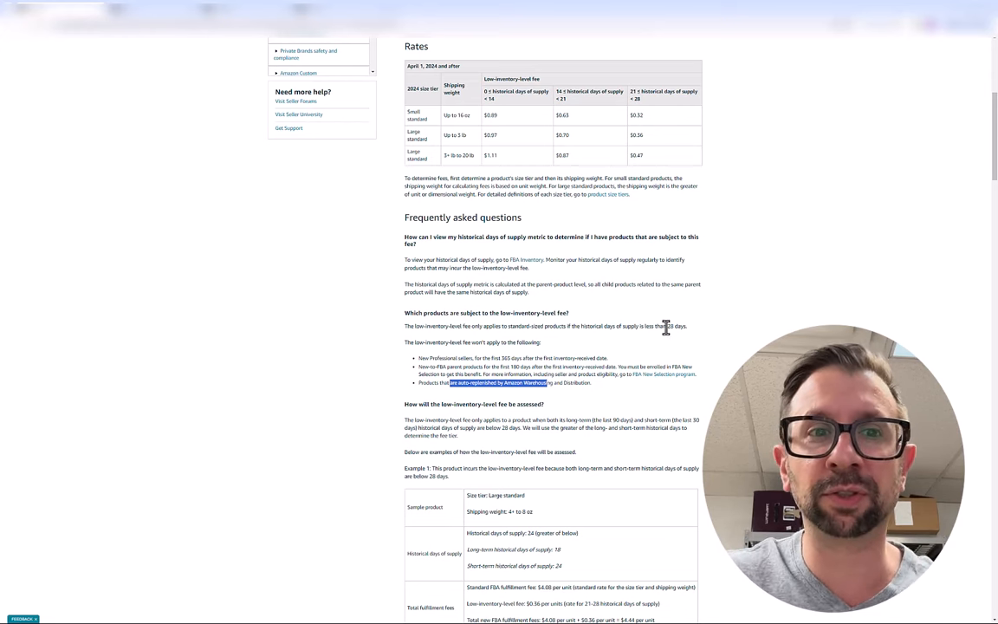
pyautogui.moveTo(671, 317)
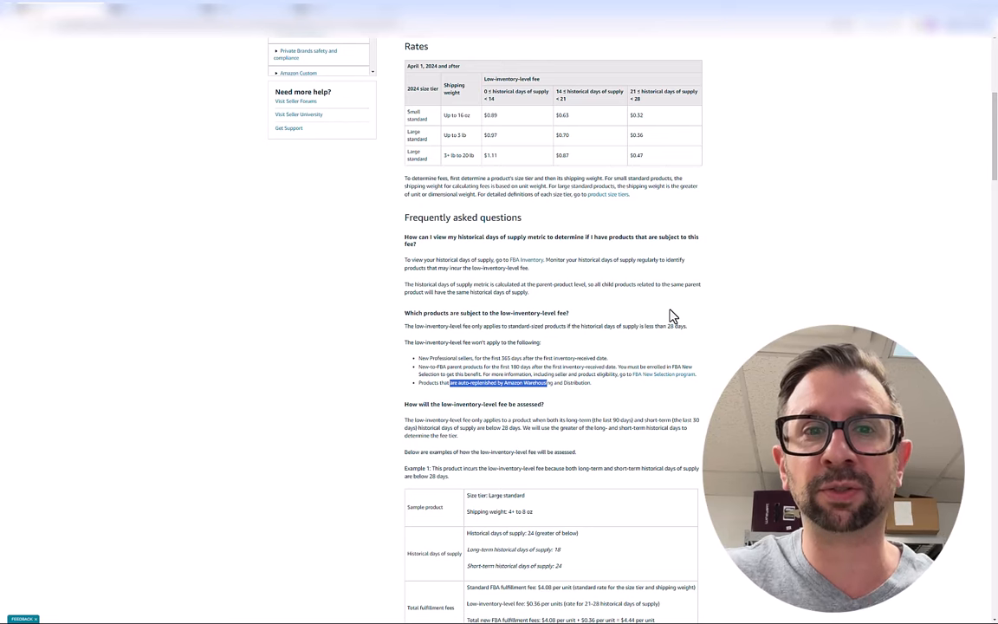
pyautogui.moveTo(602, 283)
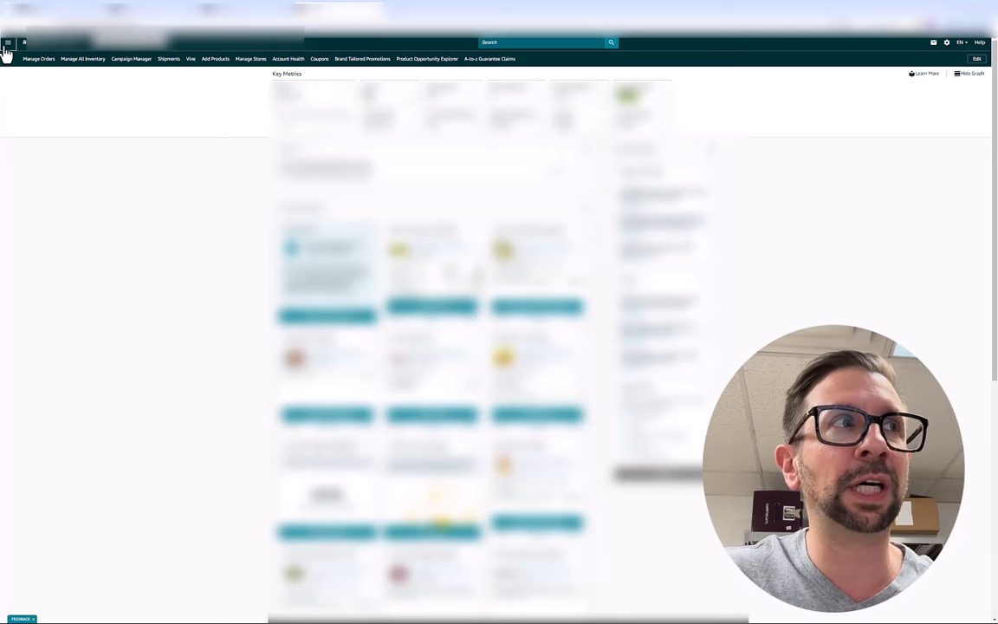
# Step: Go through the navigation menu's Inventory section to the Manage FBA Inventory page
pyautogui.click(8, 41)
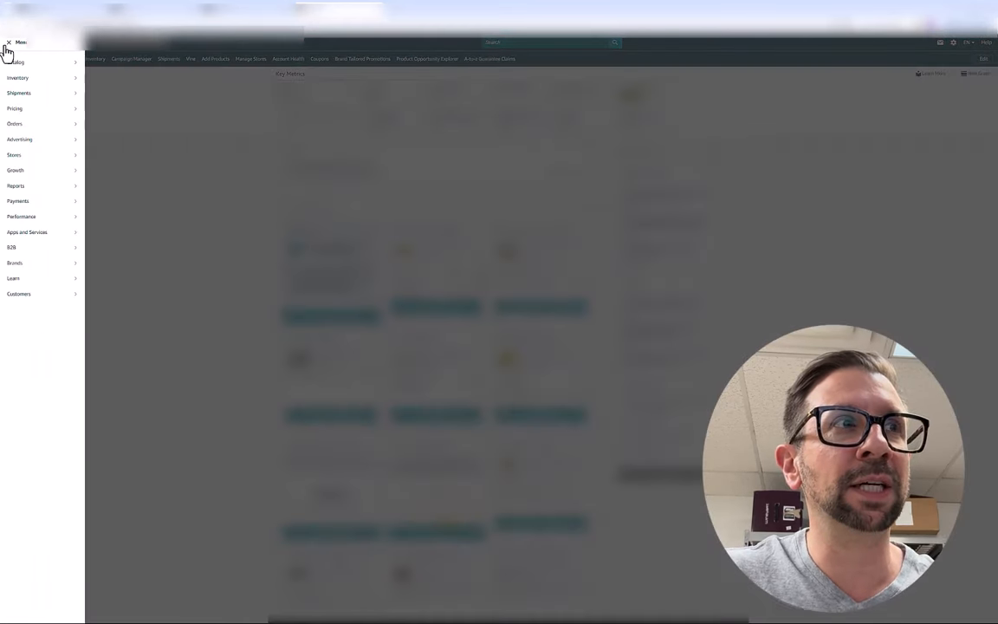
pyautogui.click(18, 78)
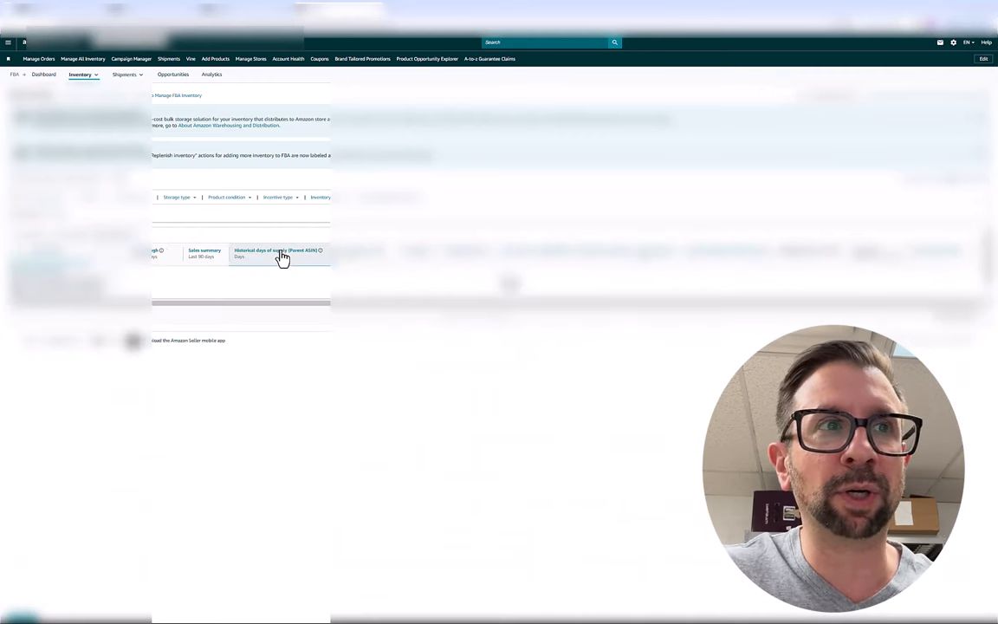
# Step: Sort by the Historical days of supply (Parent ASIN) column, ascending
pyautogui.click(280, 253)
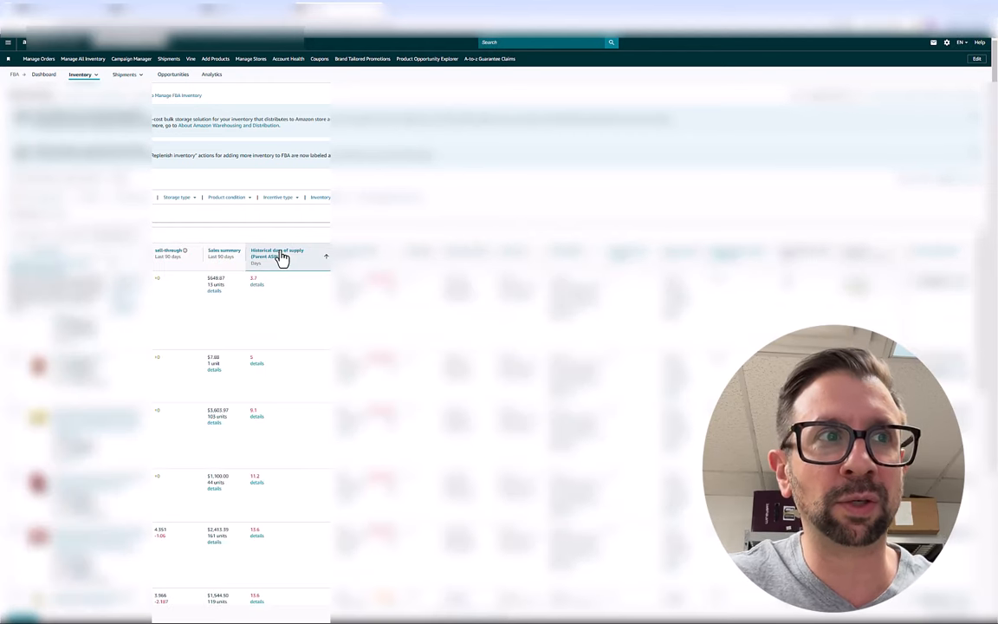
pyautogui.moveTo(290, 280)
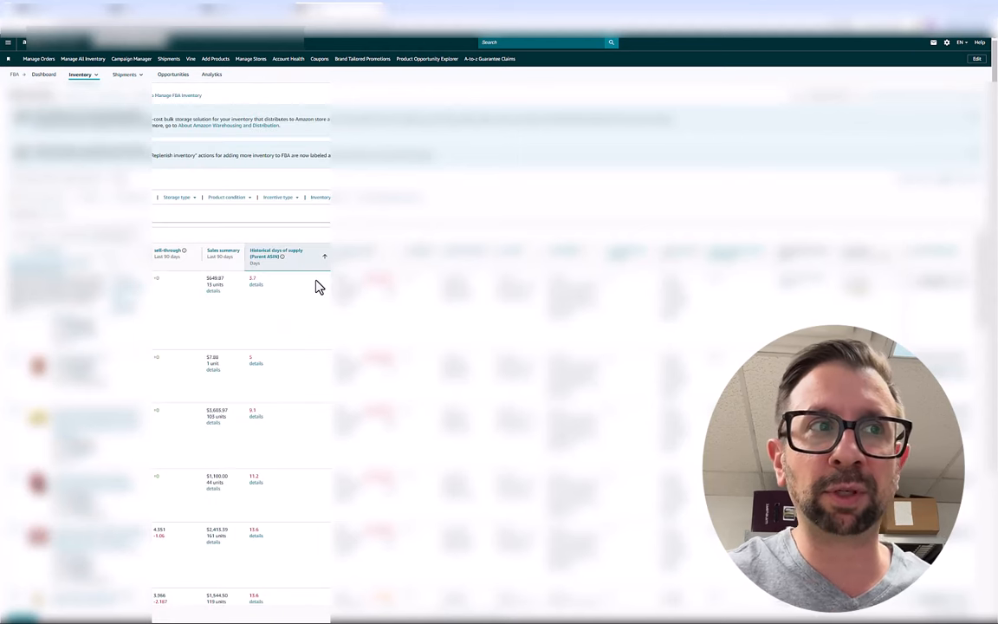
pyautogui.moveTo(266, 380)
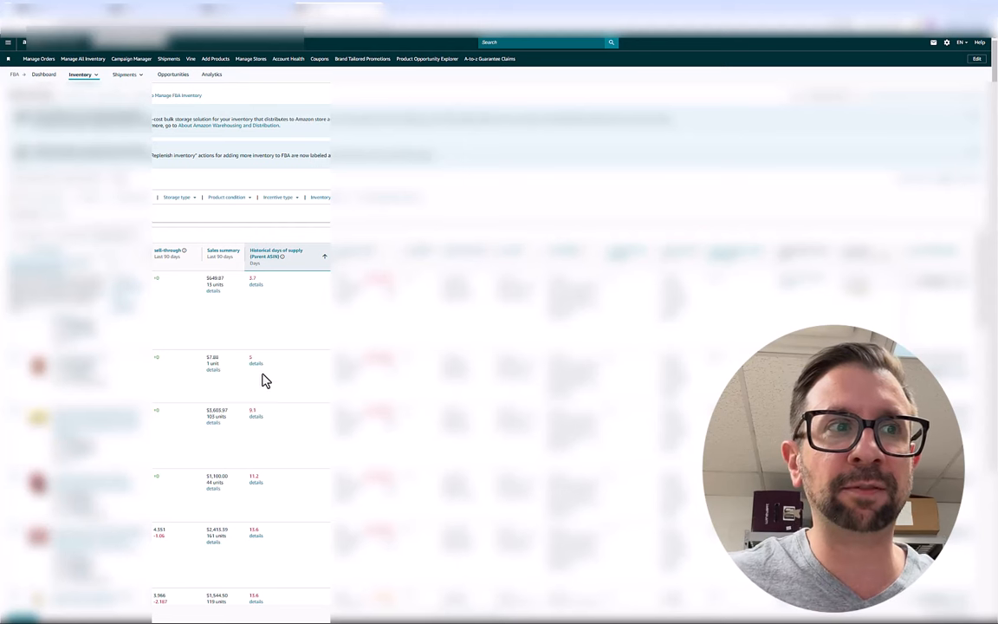
pyautogui.moveTo(302, 468)
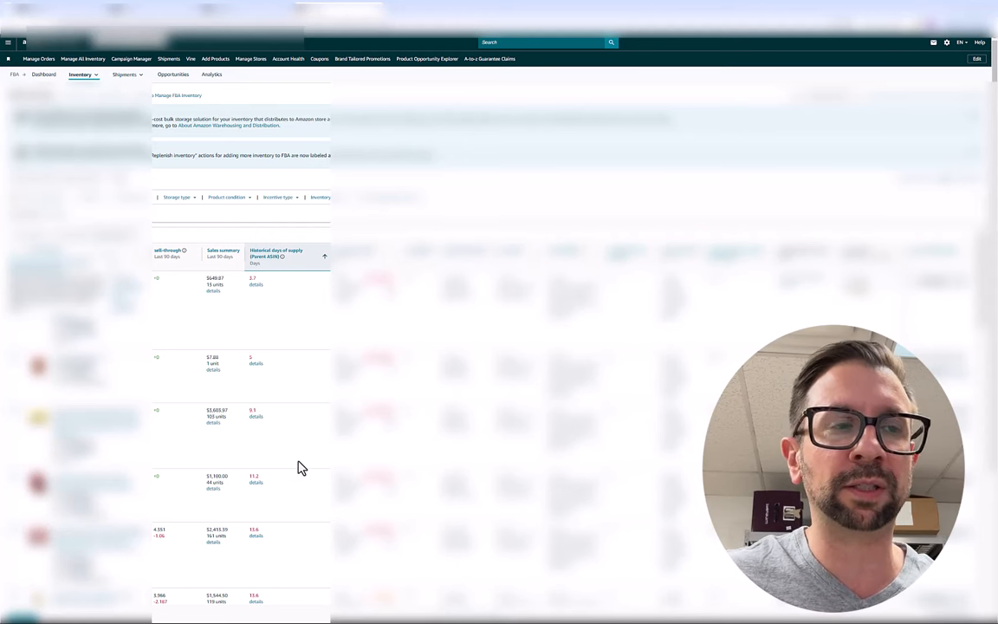